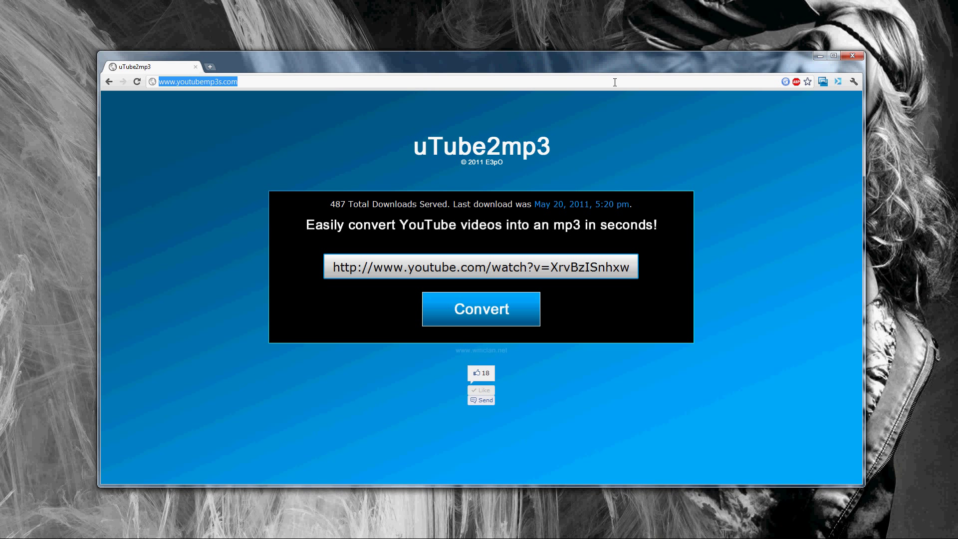
mouse_move(613, 83)
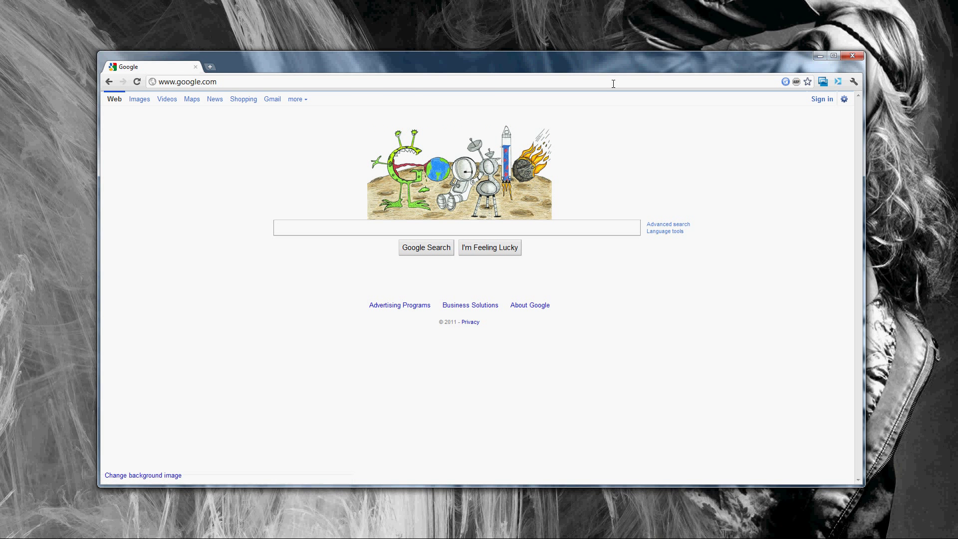
- Reach the Chrome Web Store via a Google search for 'chrome extensions' and search it for 'youtube to mp3'
text(chrome exte)
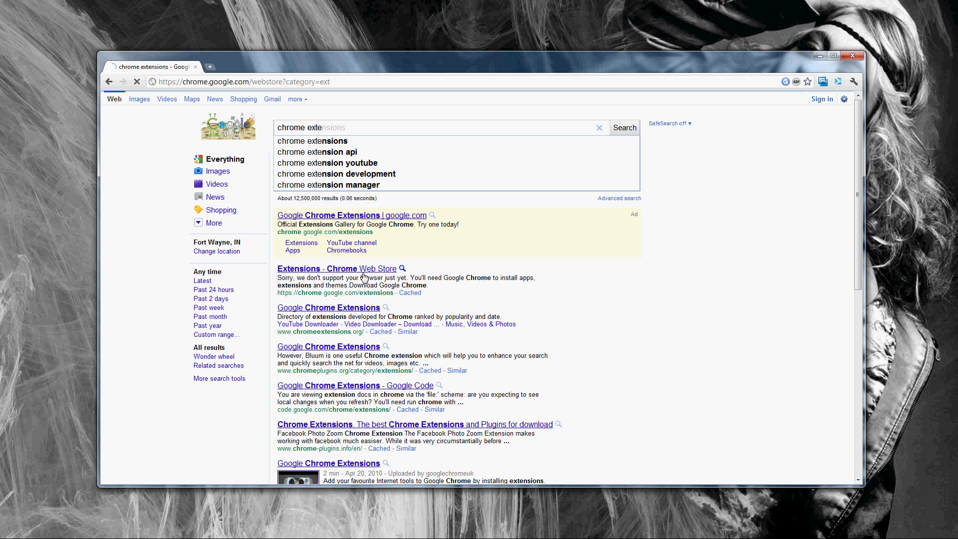
click(338, 268)
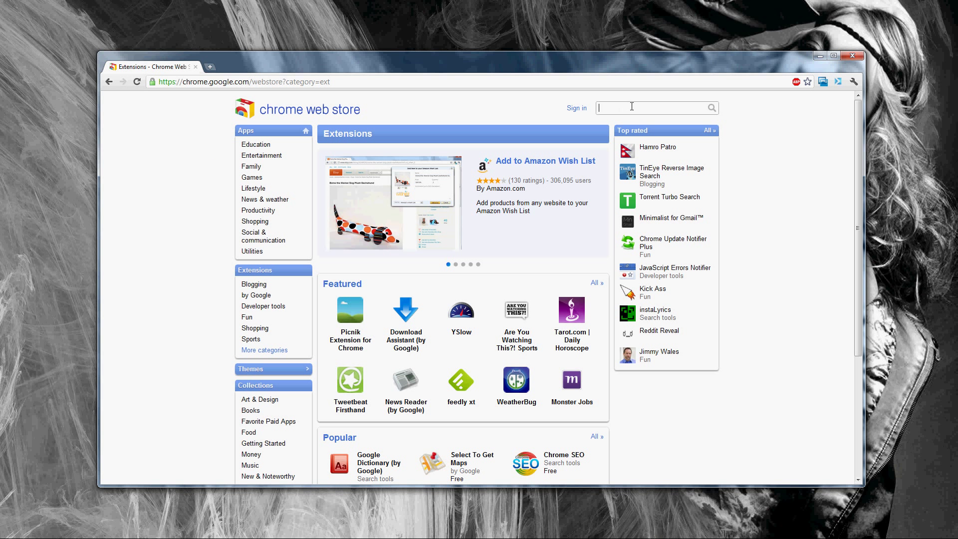
text(youtube to mp3)
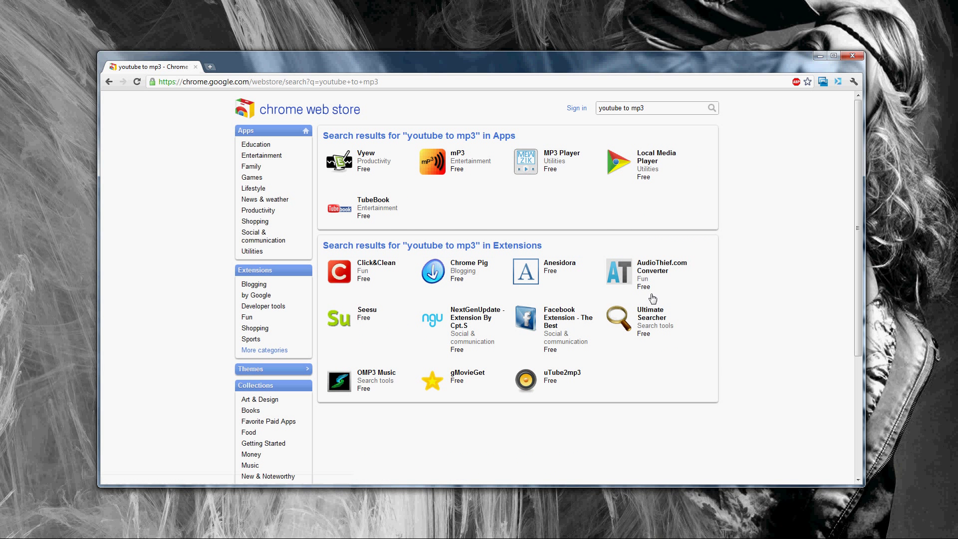
mouse_move(553, 376)
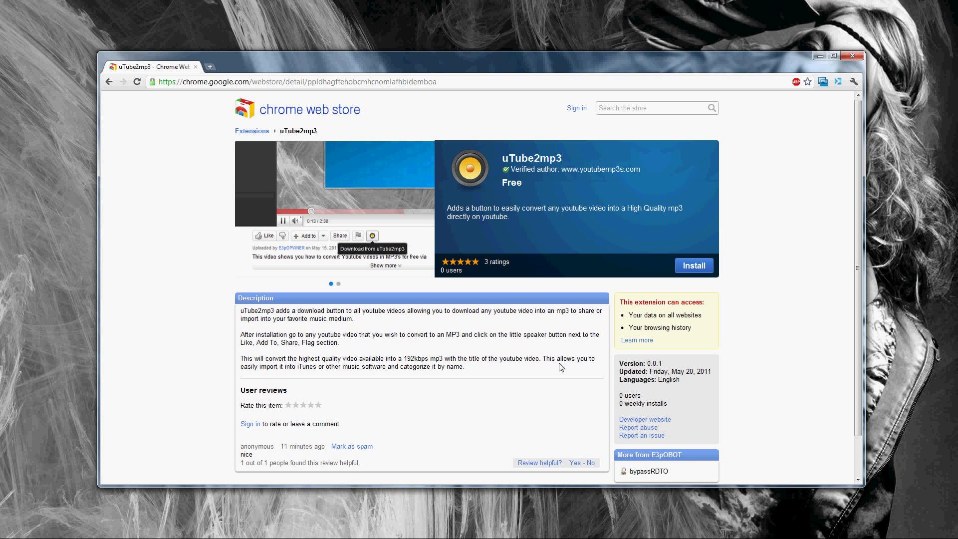
mouse_move(531, 183)
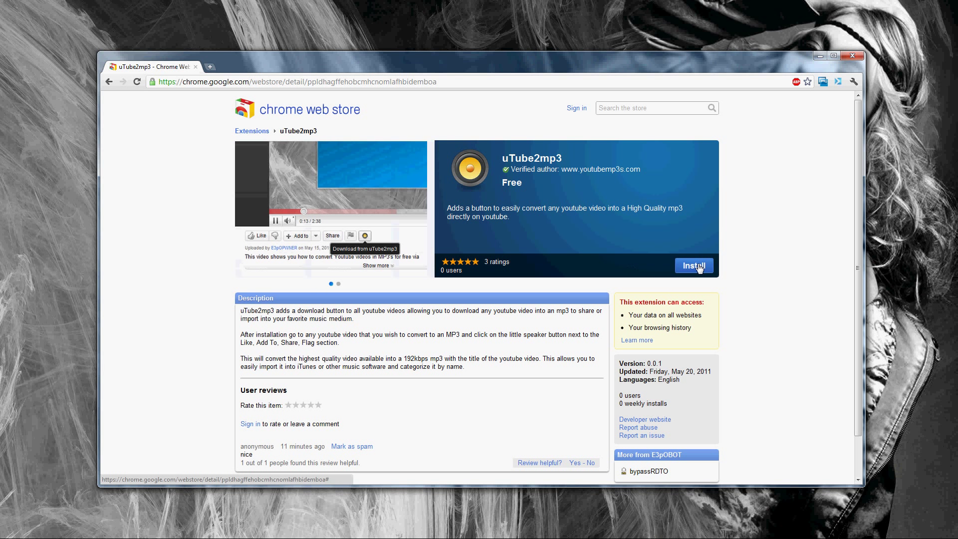
- Install uTube2mp3 from its detail page and dismiss the 'now installed' notice
click(693, 265)
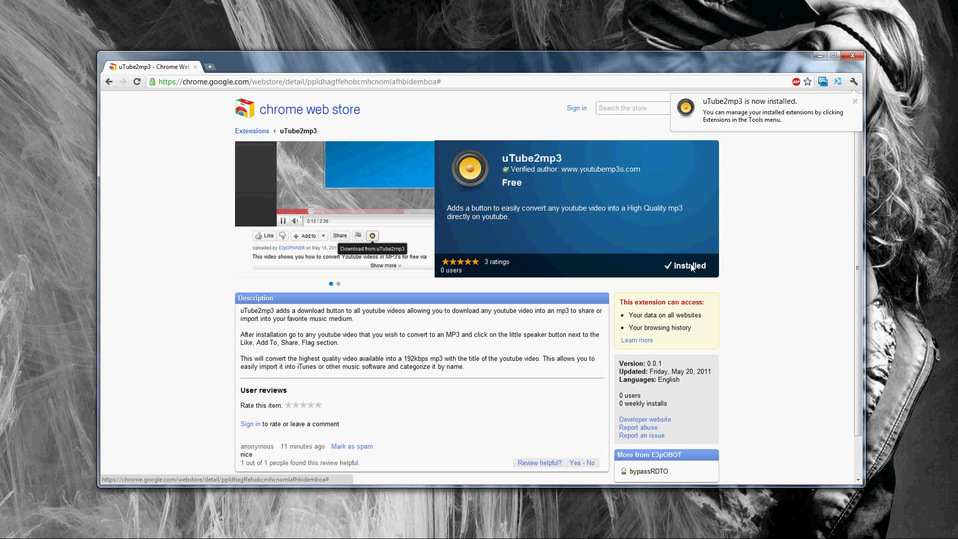
click(300, 81)
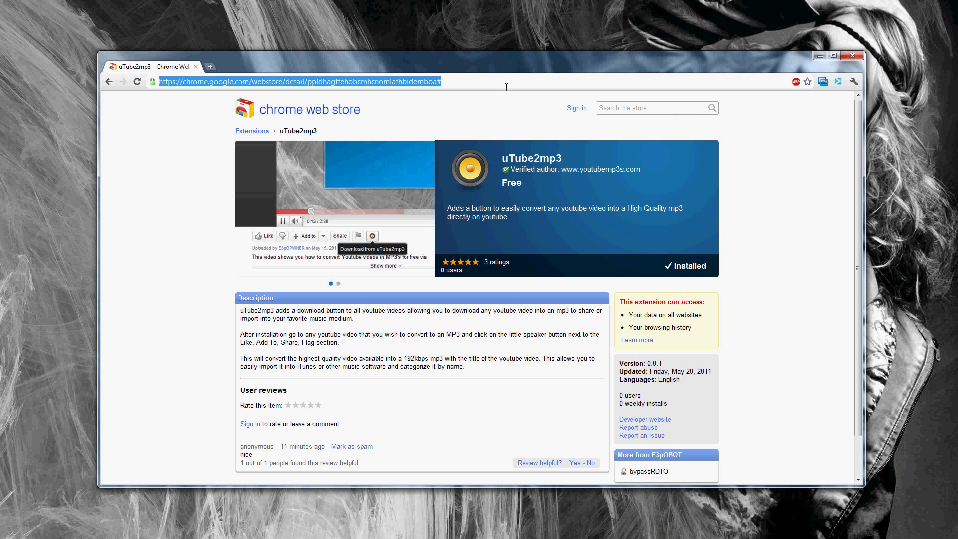
- Go to youtube.com and open 'Jennifer Lopez - On The Floor ft. Pitbull' from the Spotlight chart
text(yo)
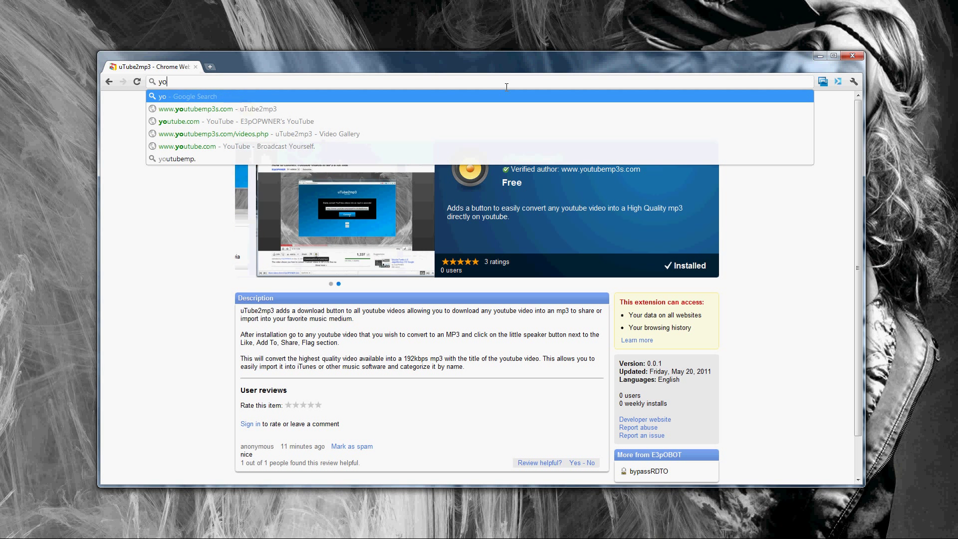
click(179, 121)
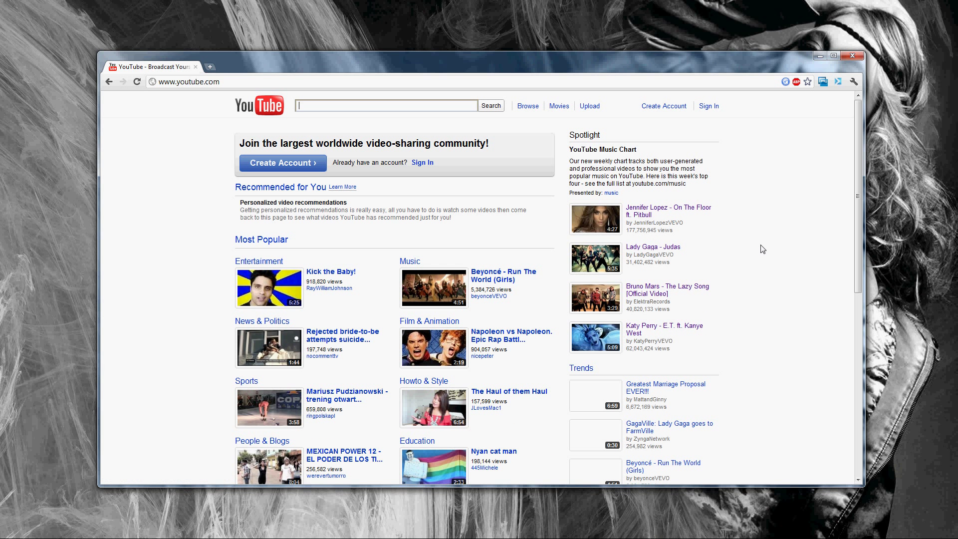
mouse_move(653, 246)
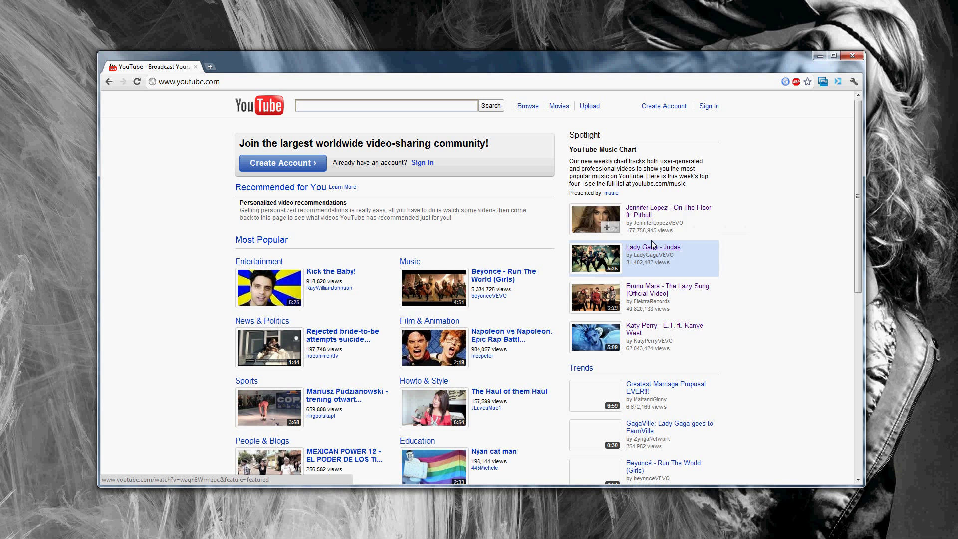
mouse_move(640, 217)
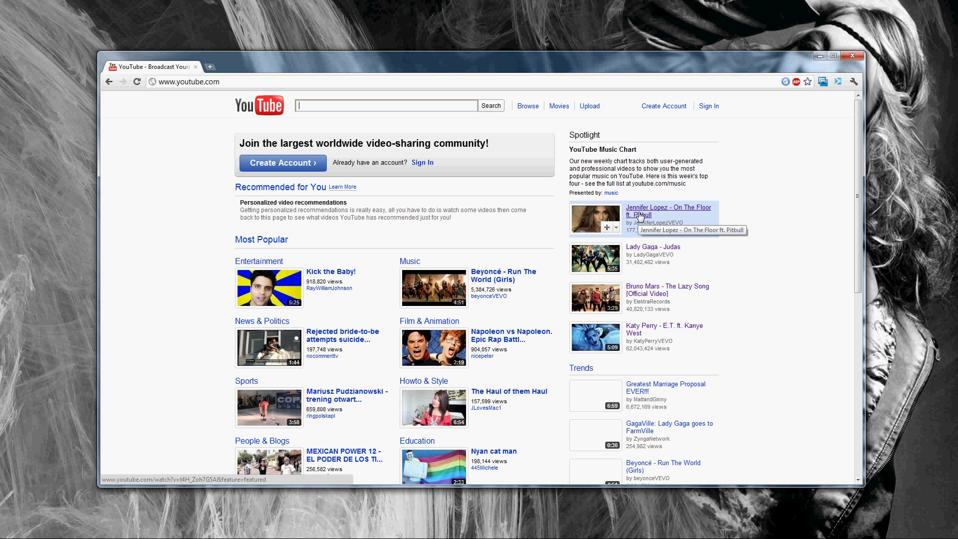
click(666, 209)
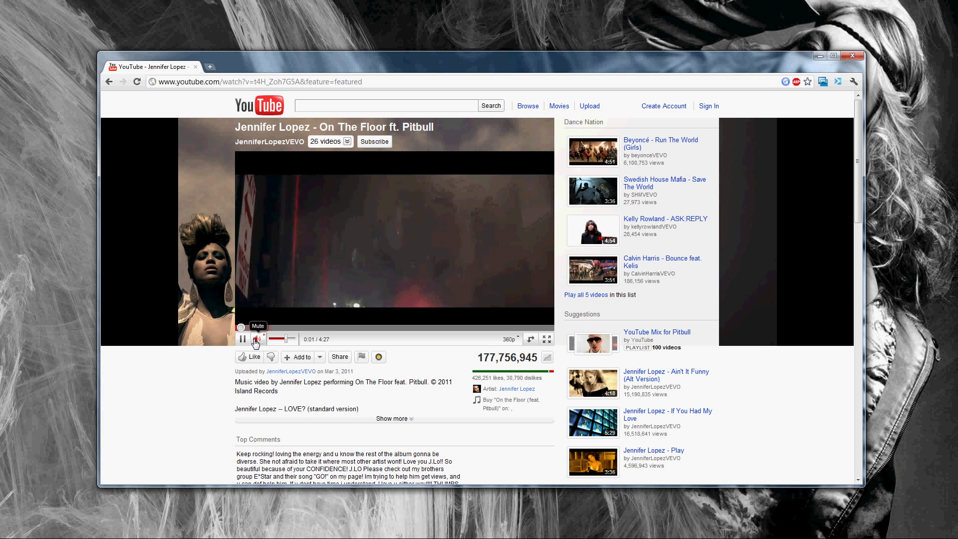
mouse_move(378, 356)
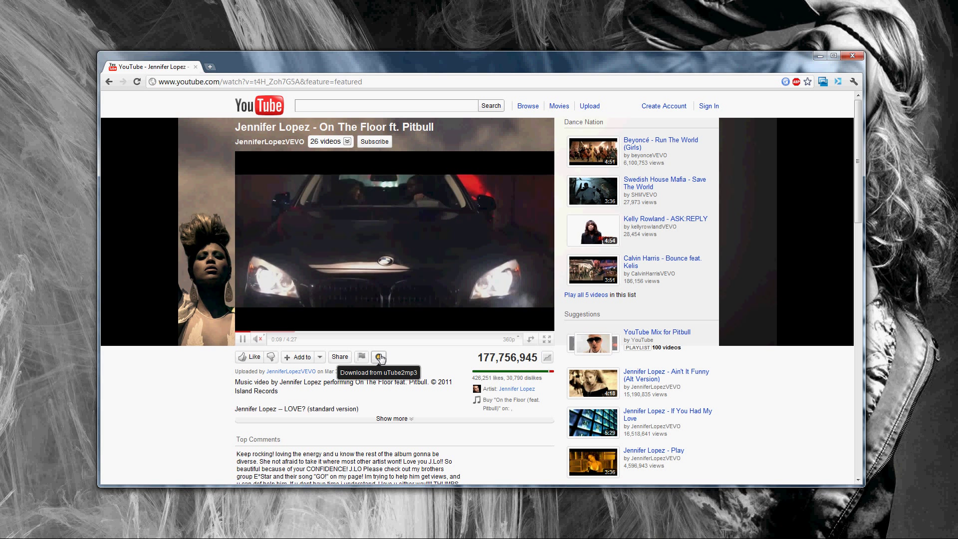
- Send On The Floor to uTube2mp3 via the speaker button, view its download page, and return to the video tab
click(379, 356)
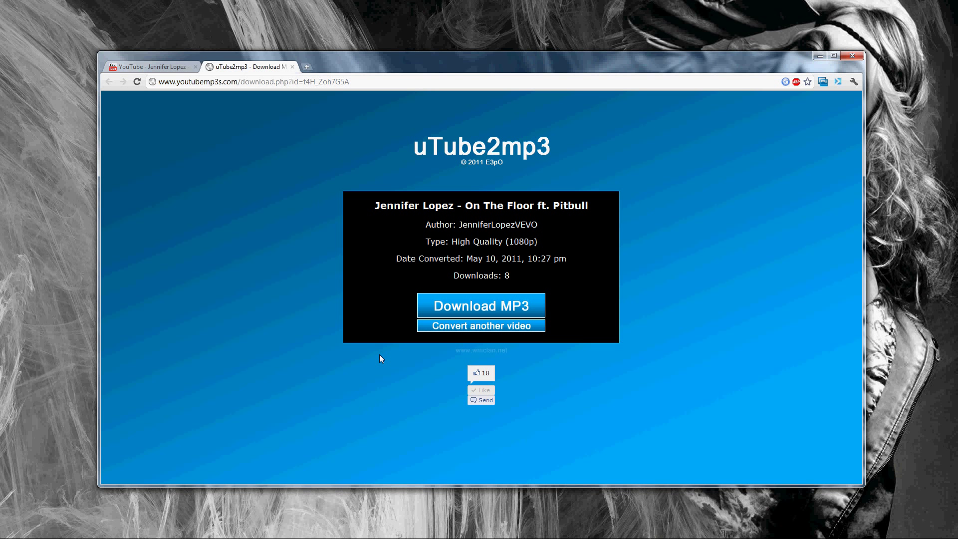
drag(378, 204, 517, 275)
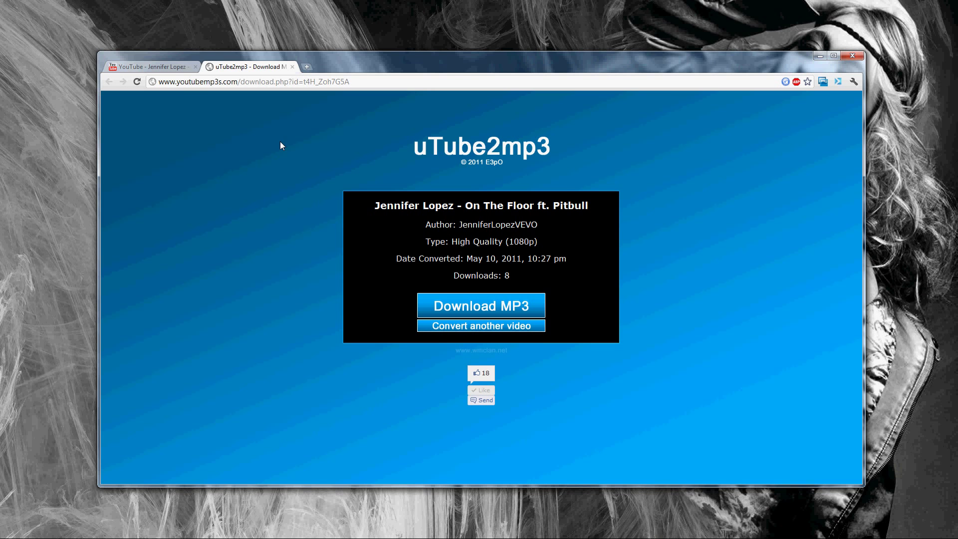
click(150, 66)
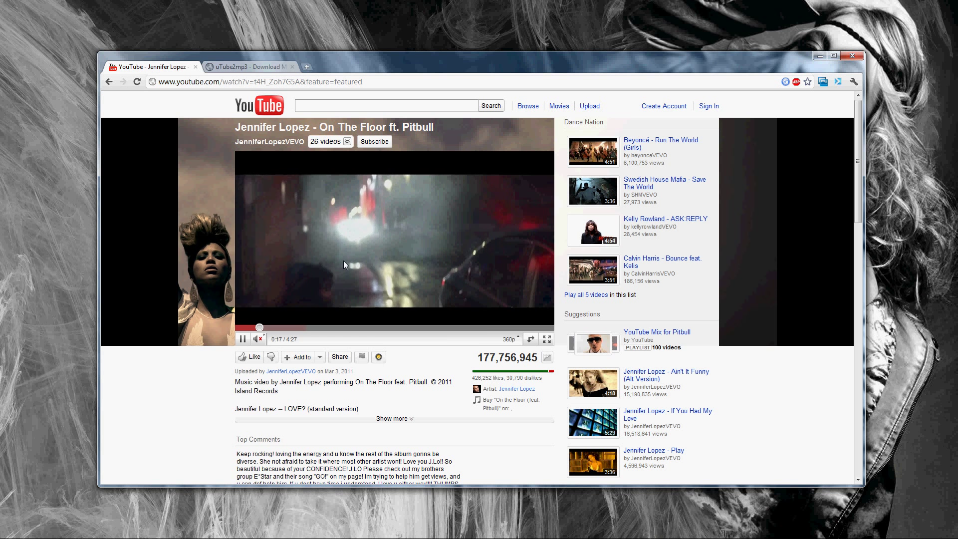
- Open 'Pitbull - Hey Baby (Drop It To The Floor)' from the suggestions and send it to uTube2mp3 for conversion
scroll(down, 3)
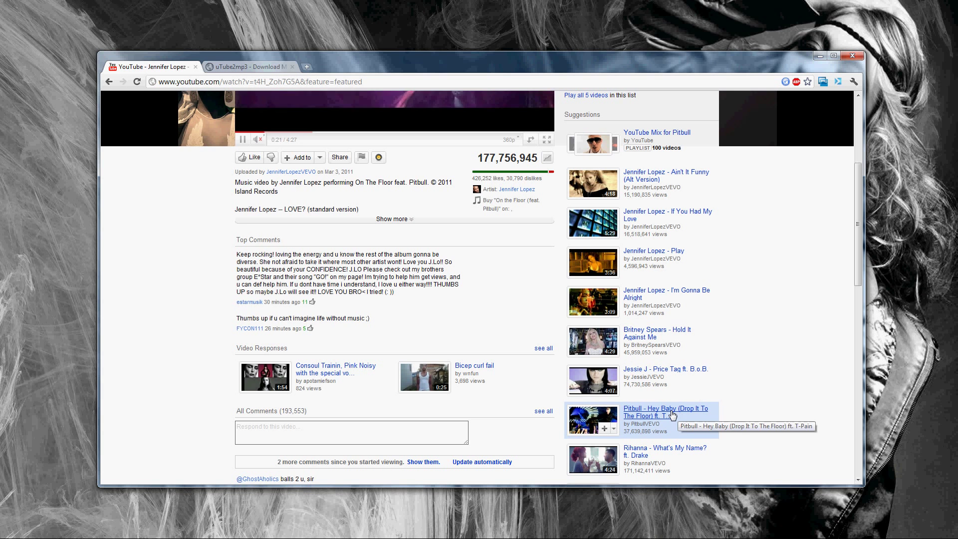
click(665, 411)
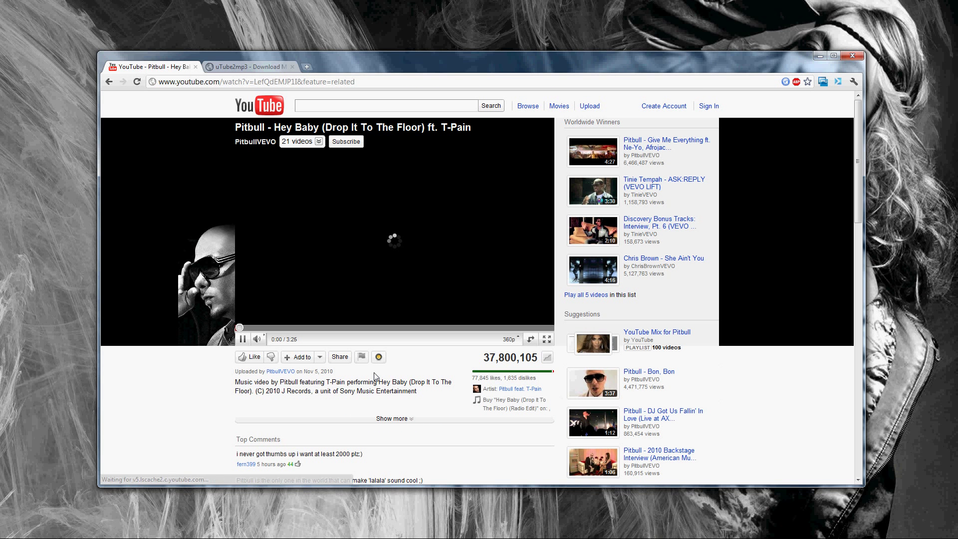
click(243, 339)
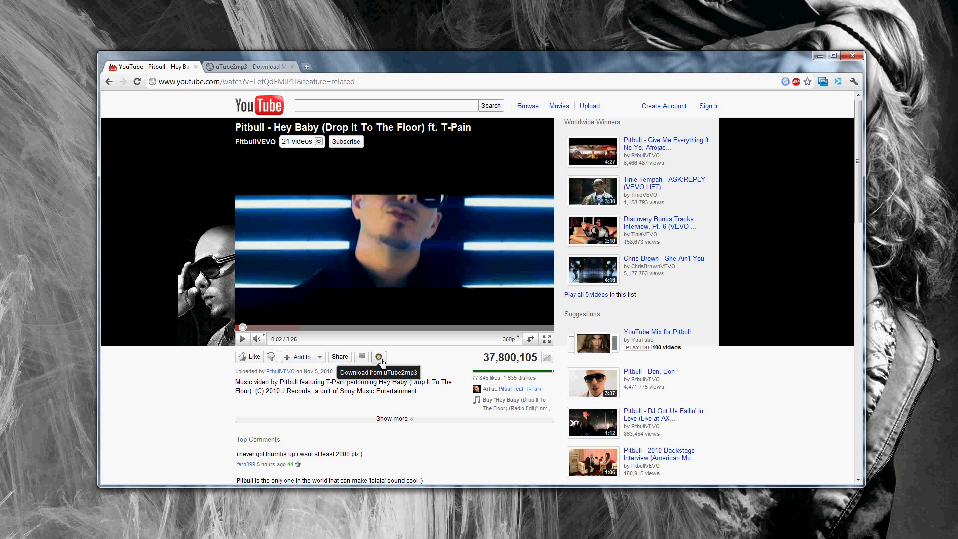
click(379, 357)
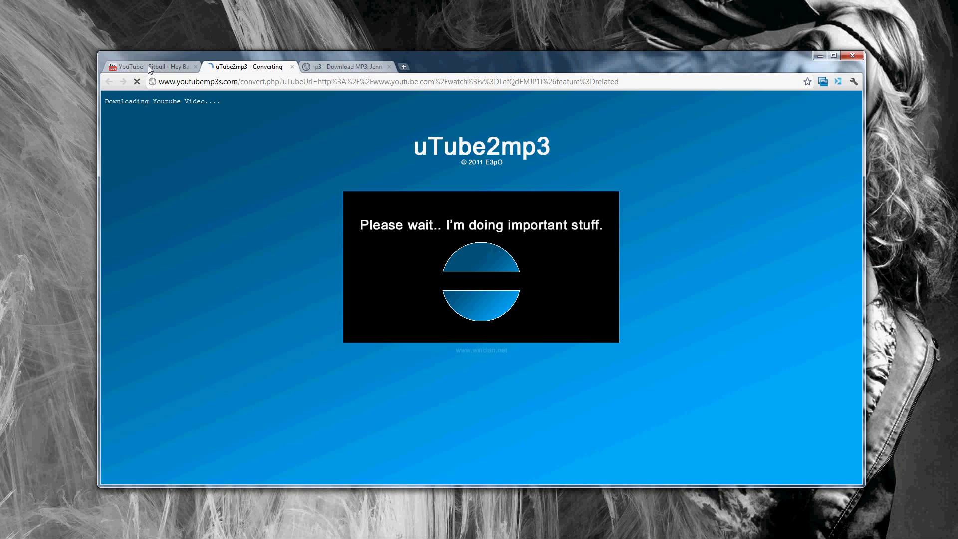
- Back on the Hey Baby video page, adjust the playback quality setting while the conversion finishes
click(152, 66)
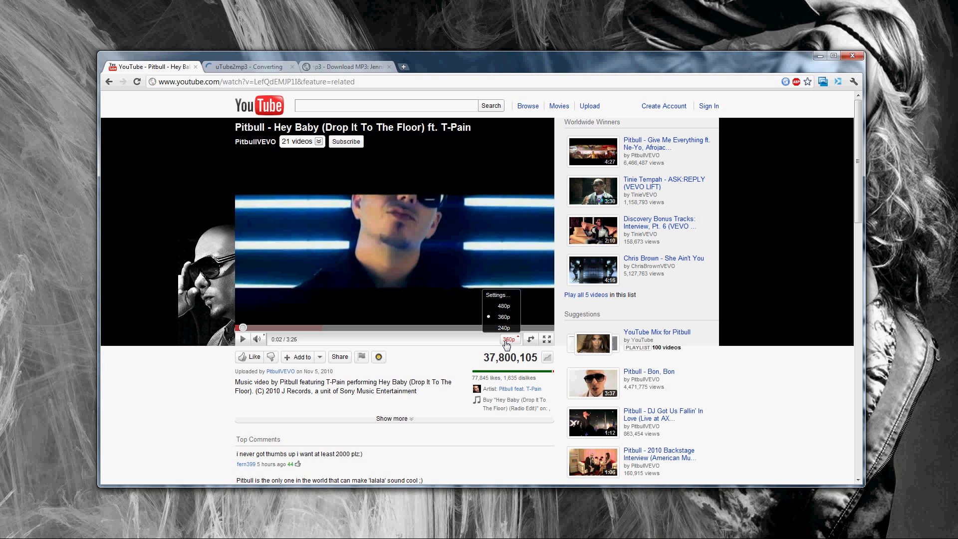
click(249, 66)
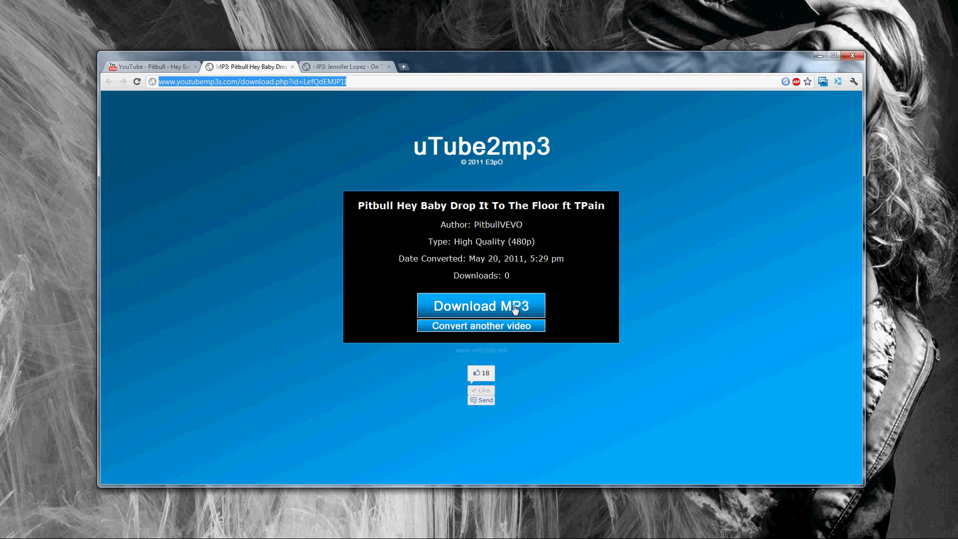
- Download the Hey Baby MP3, play it briefly in Windows Media Player, pause it and close the player
click(480, 305)
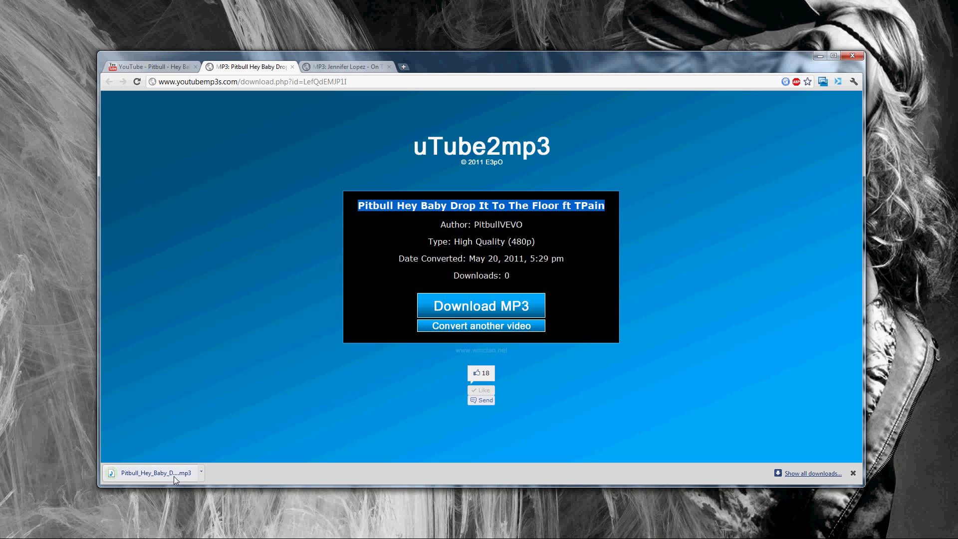
click(153, 472)
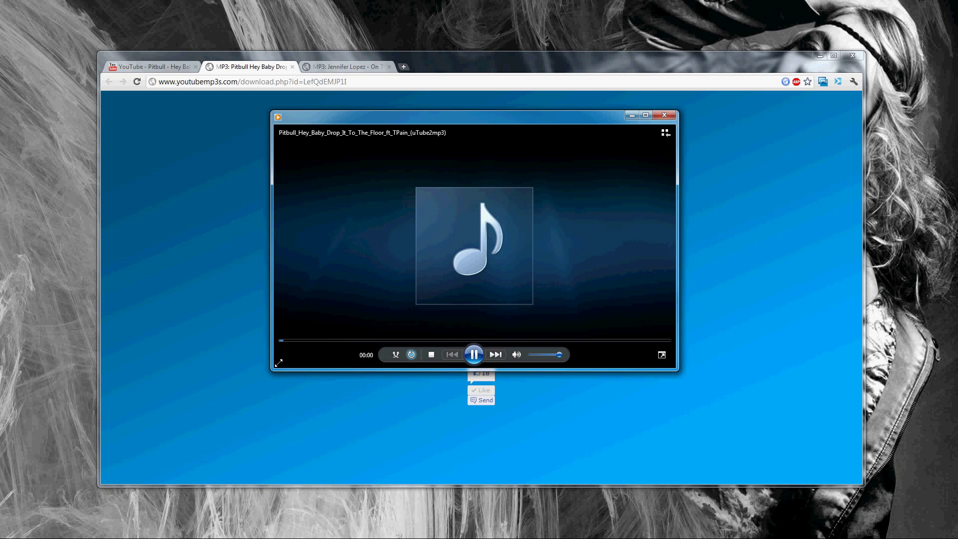
click(474, 354)
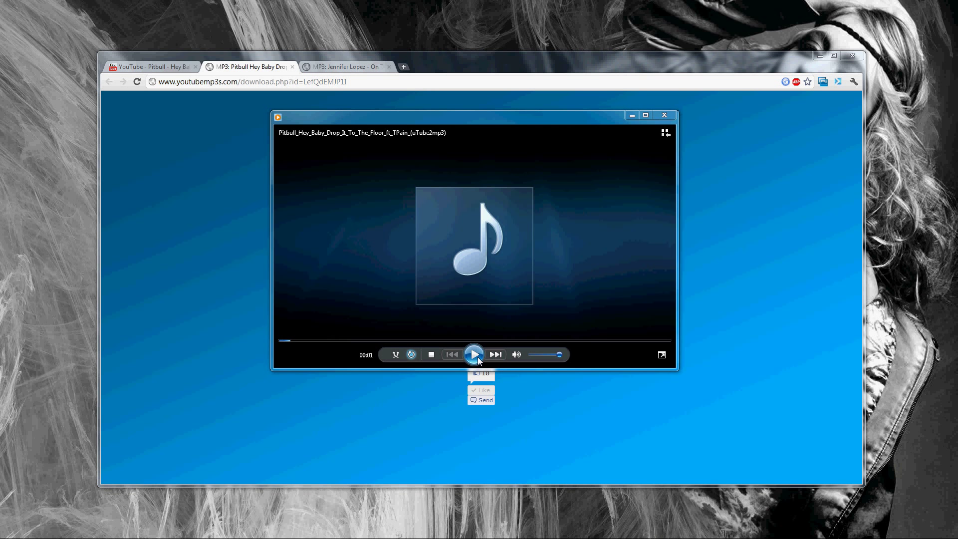
click(665, 115)
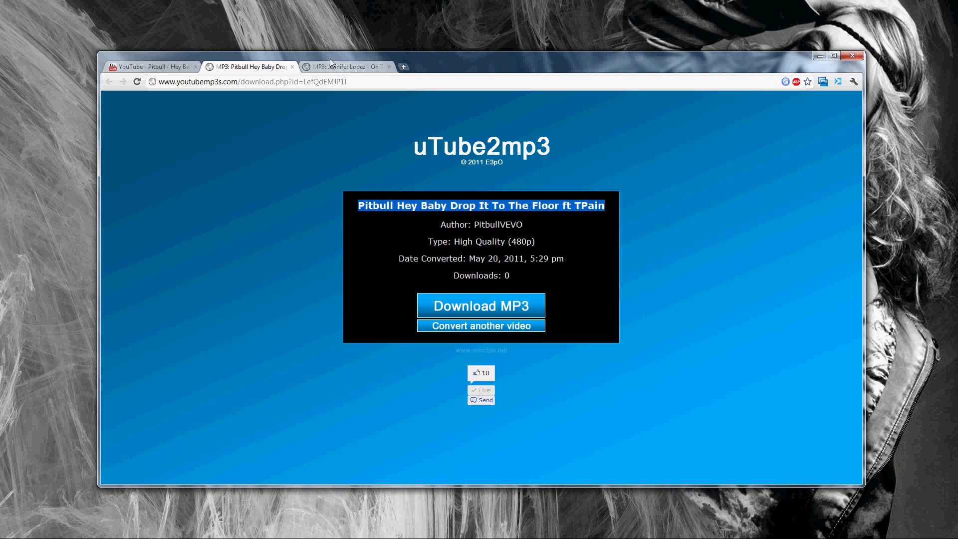
- Switch to the 'MP3: Jennifer Lopez - On The Floor' tab showing the converter's URL entry page
click(250, 81)
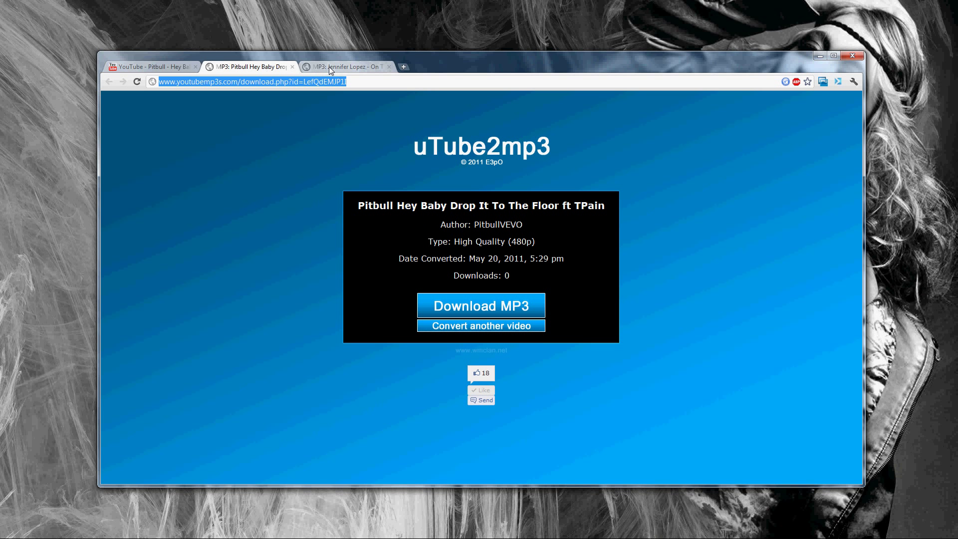
click(342, 66)
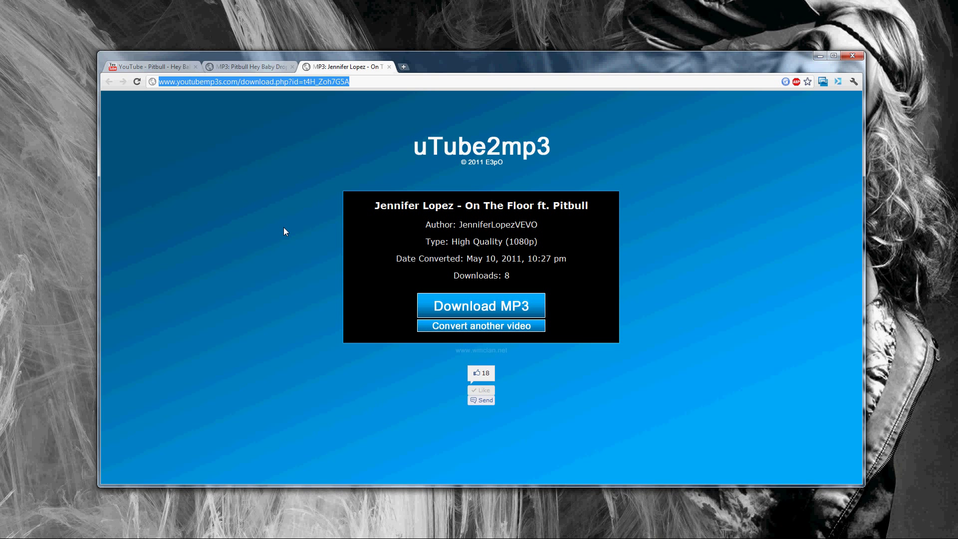
click(244, 81)
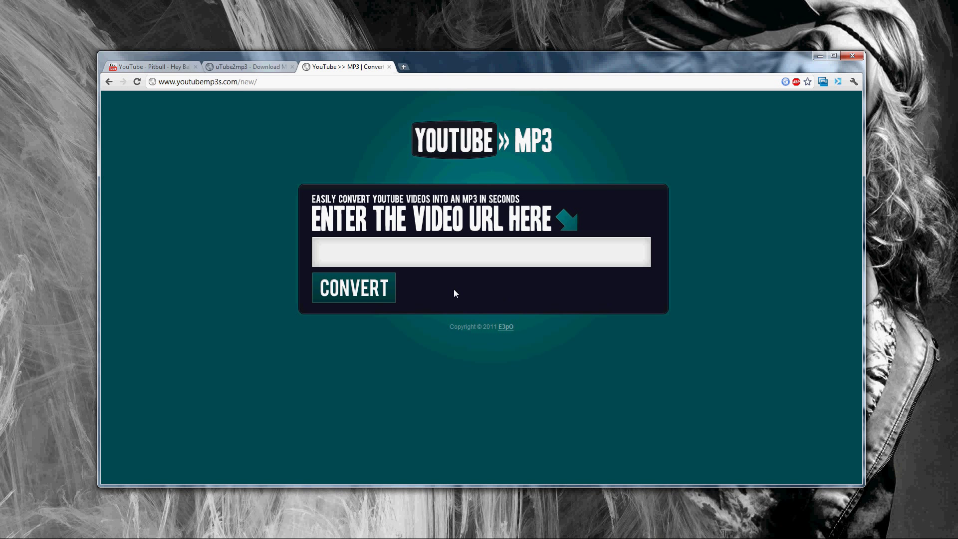
mouse_move(495, 299)
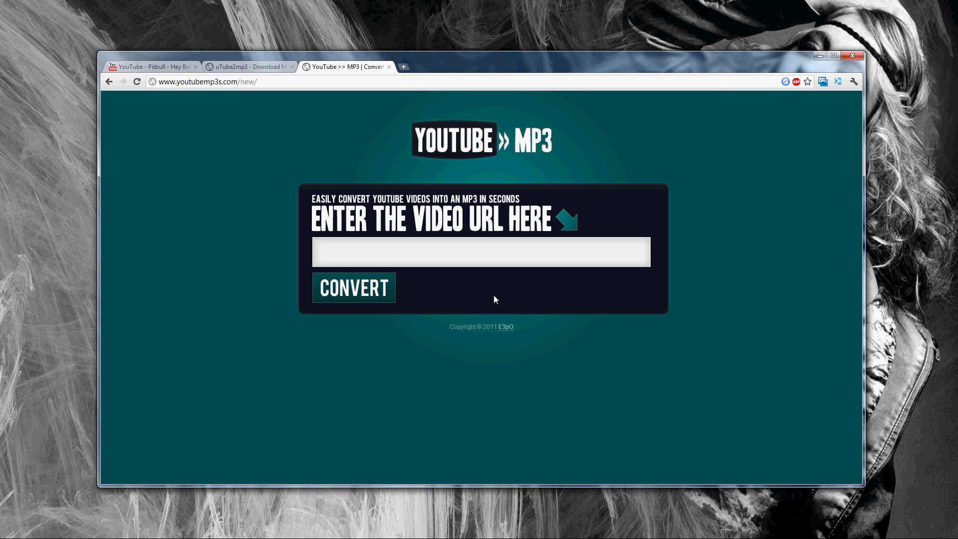